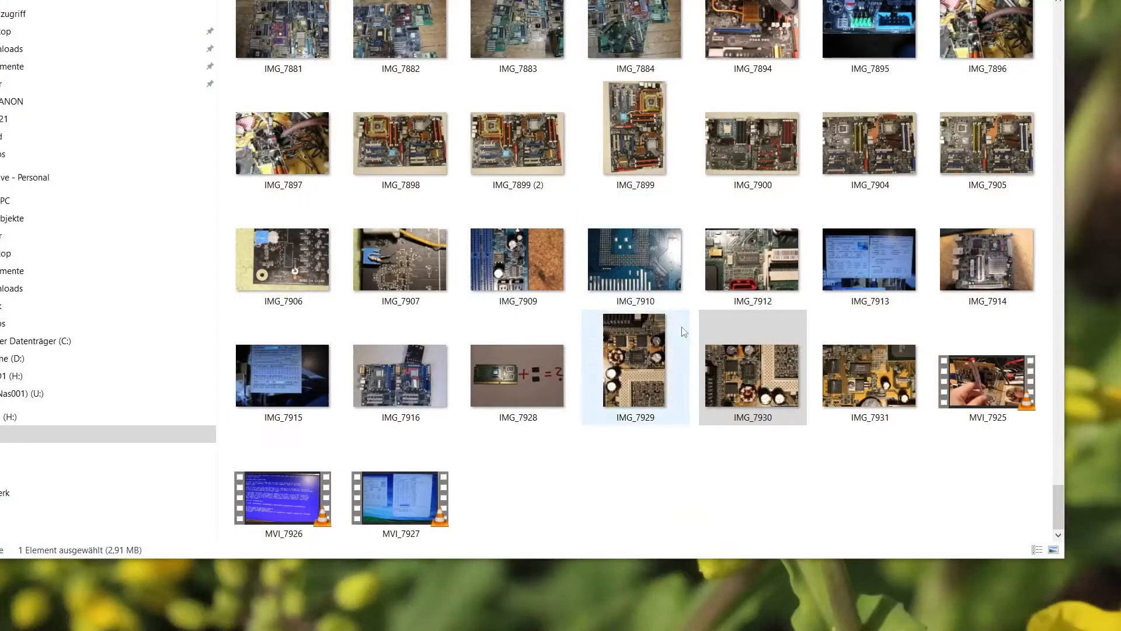
Show the file actions list for the motherboard photo IMG_7931.
{"action": "right_click", "coordinate": [869, 376]}
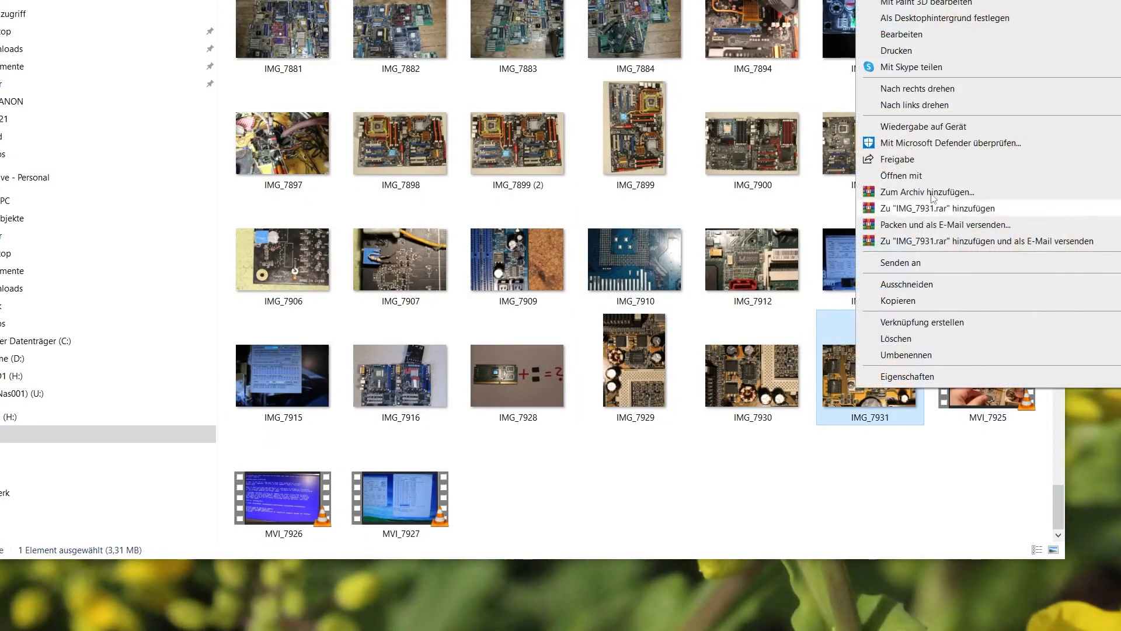